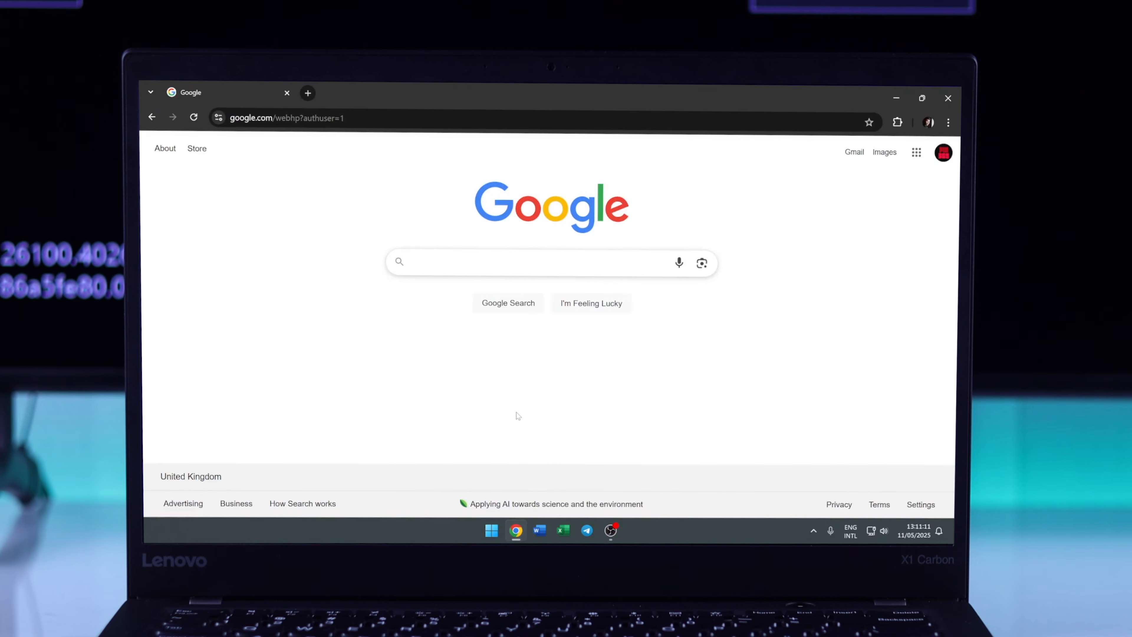
Search Google for 'xbox offline update' and open the Xbox Support offline system update article.
{"action": "type", "text": "xbox o"}
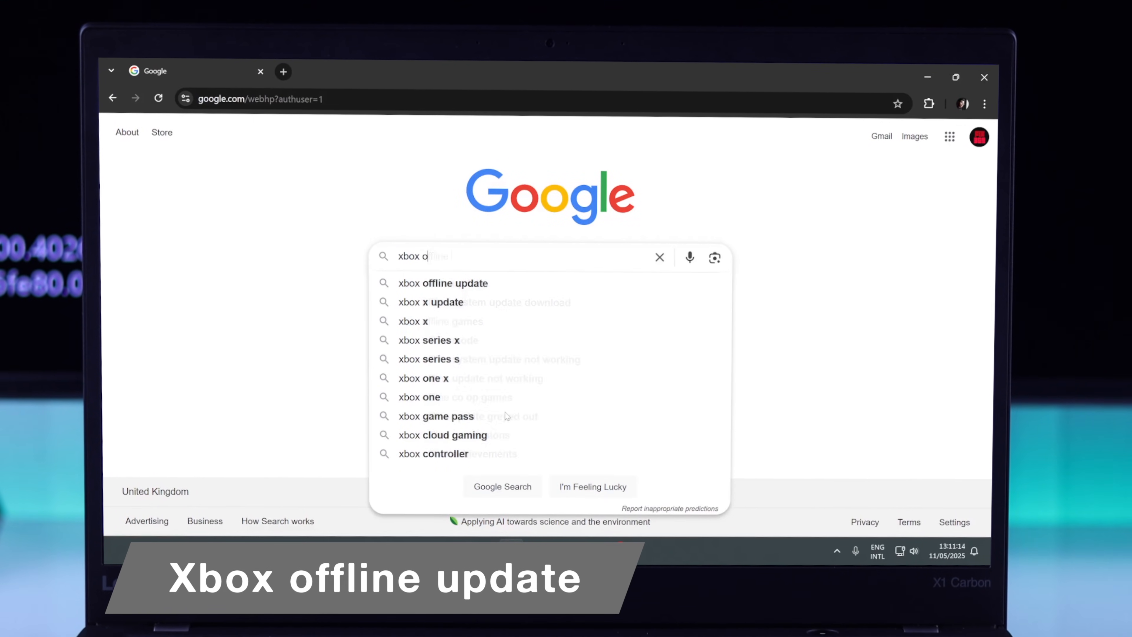
{"action": "left_click", "coordinate": [443, 283]}
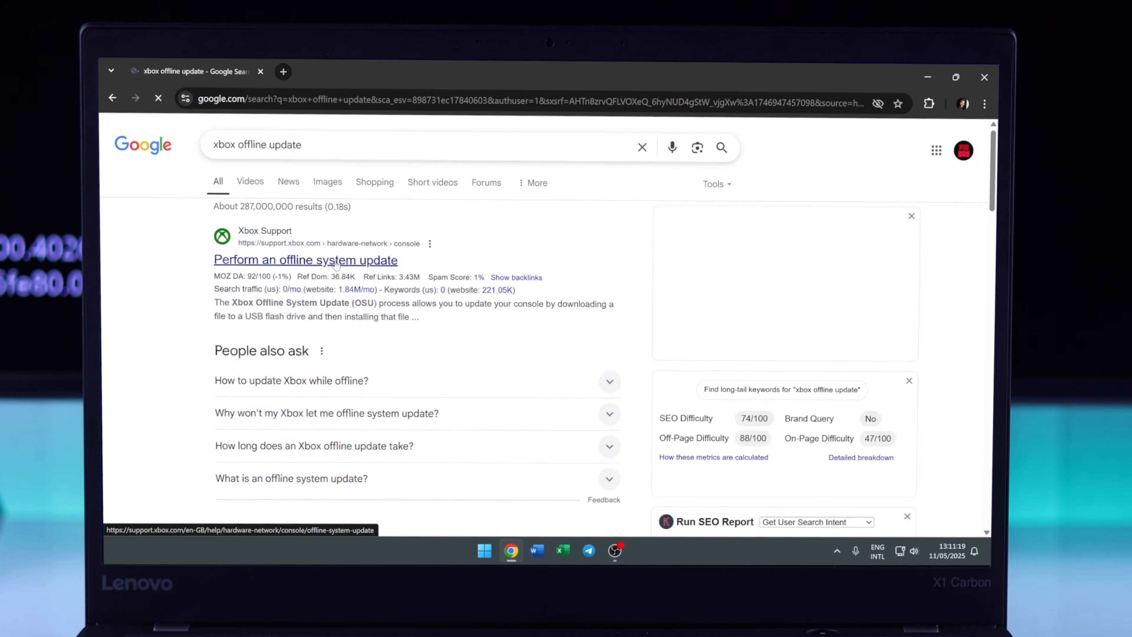
{"action": "left_click", "coordinate": [333, 261]}
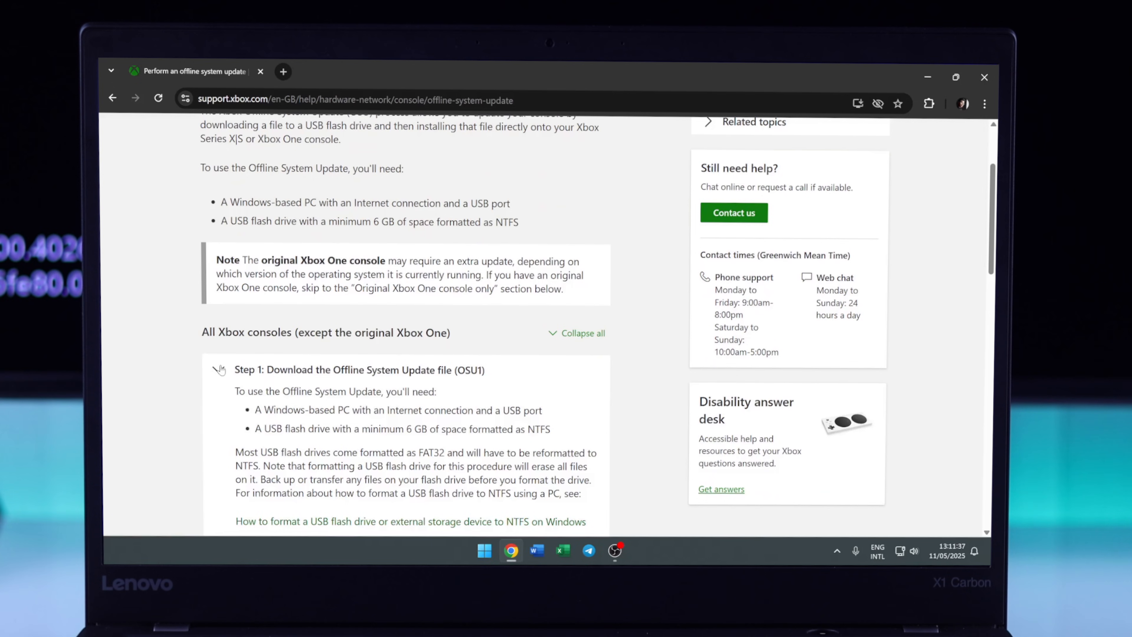
Scroll to Step 1 to read the USB requirements, then show the desktop.
{"action": "scroll", "scroll_direction": "down", "scroll_amount": 3}
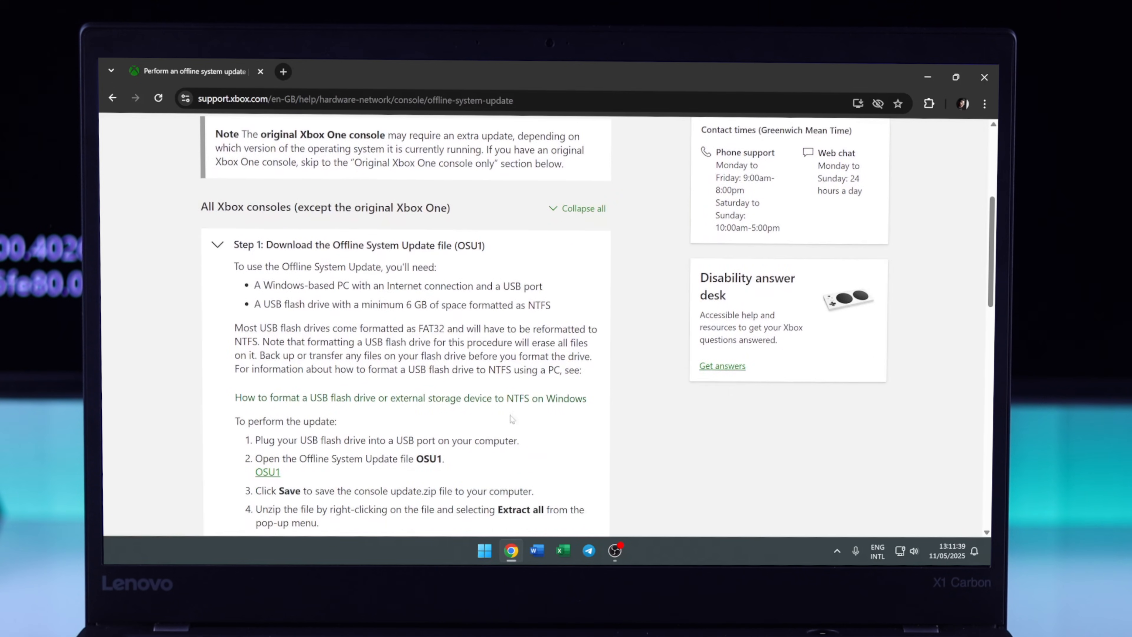
{"action": "left_click_drag", "start_coordinate": [469, 305], "coordinate": [550, 304]}
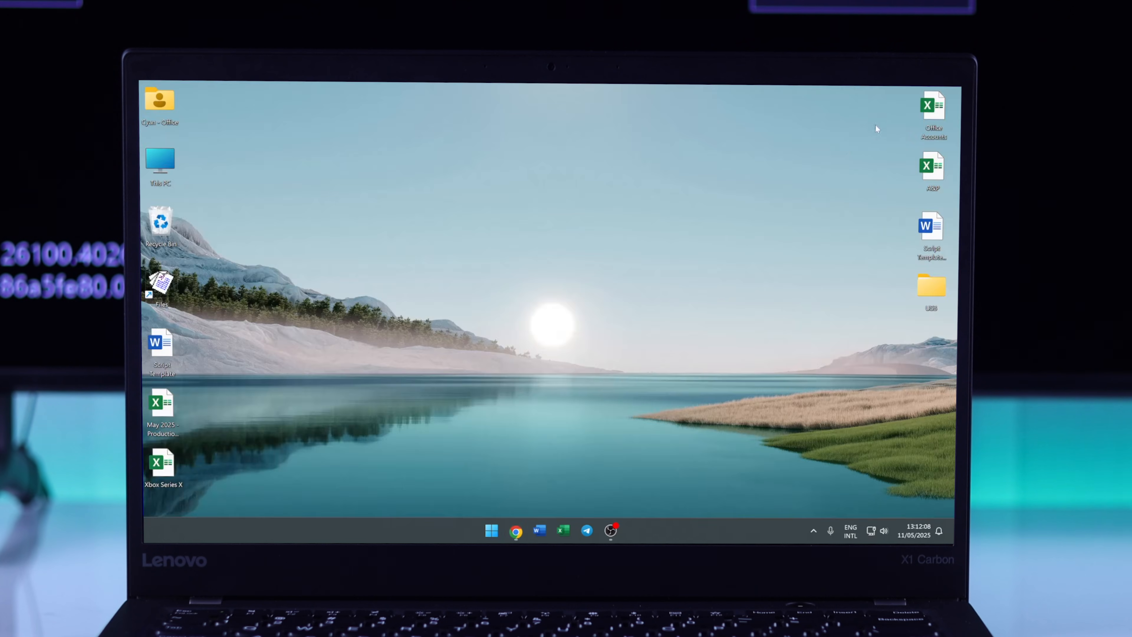
{"action": "mouse_move", "coordinate": [706, 216]}
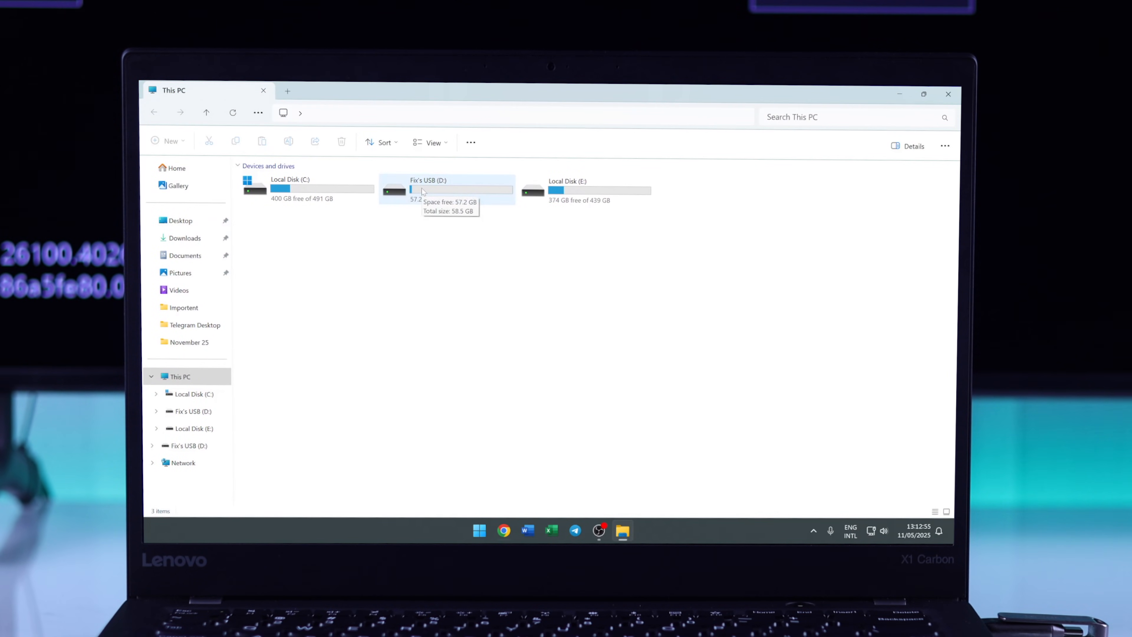
Format Fix's USB (D:) as NTFS from This PC, confirming the erase and completion messages.
{"action": "double_click", "coordinate": [427, 188]}
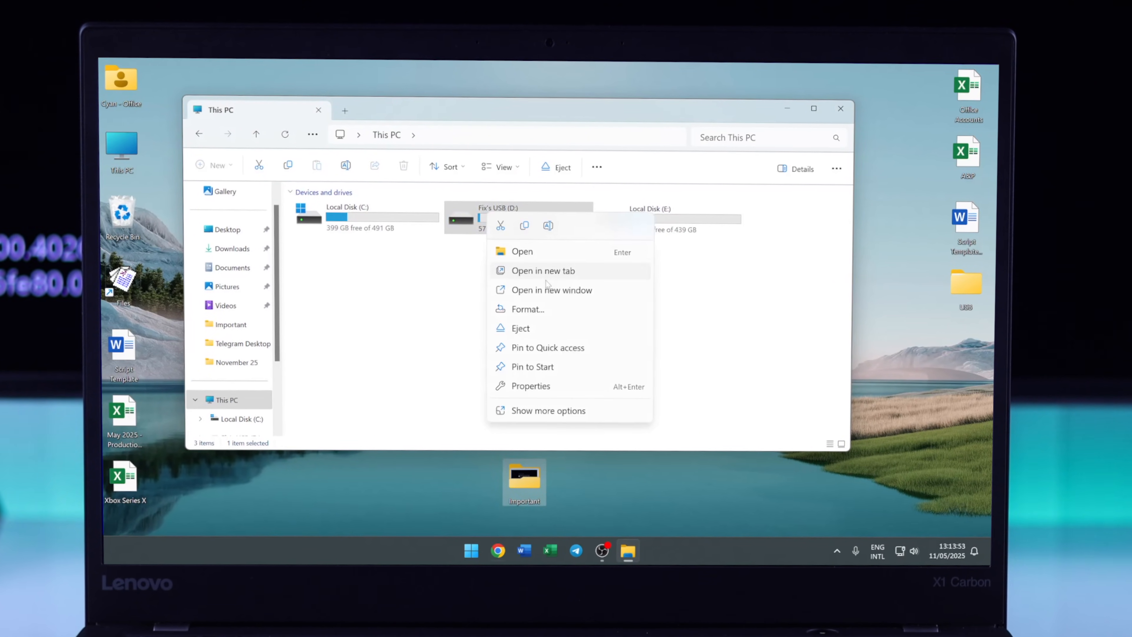
{"action": "left_click", "coordinate": [528, 309]}
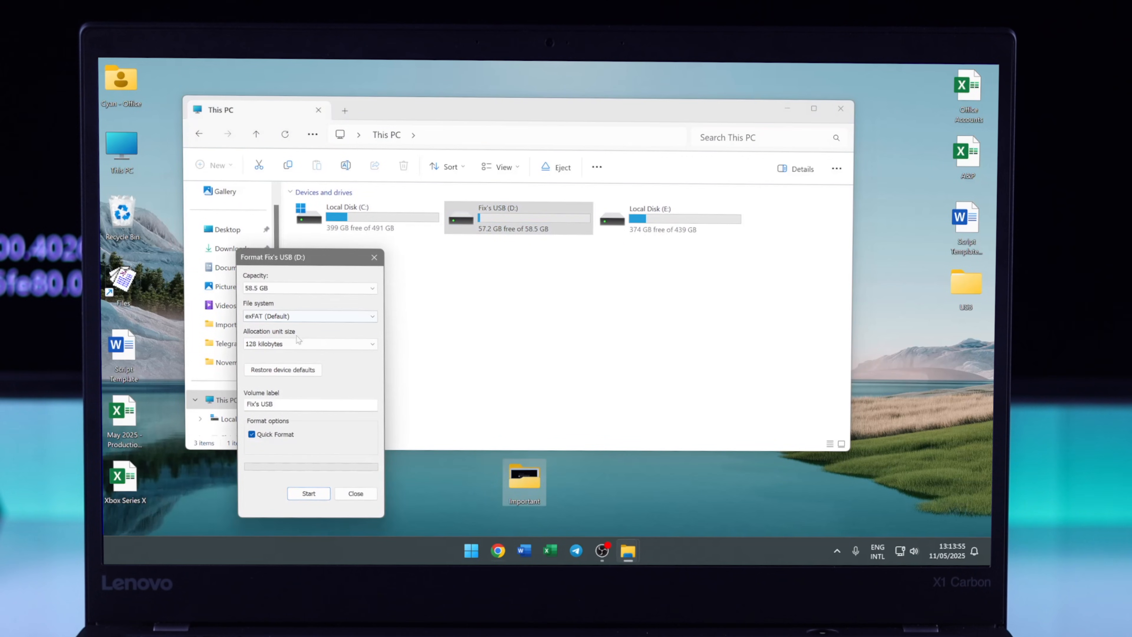
{"action": "left_click", "coordinate": [310, 316]}
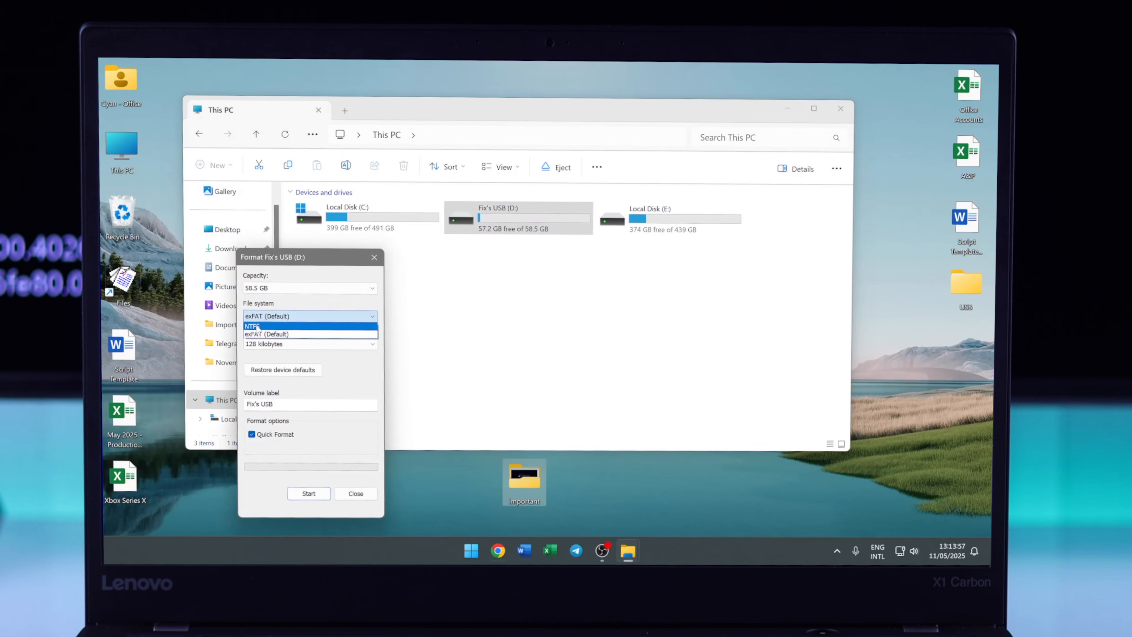
{"action": "left_click", "coordinate": [252, 326]}
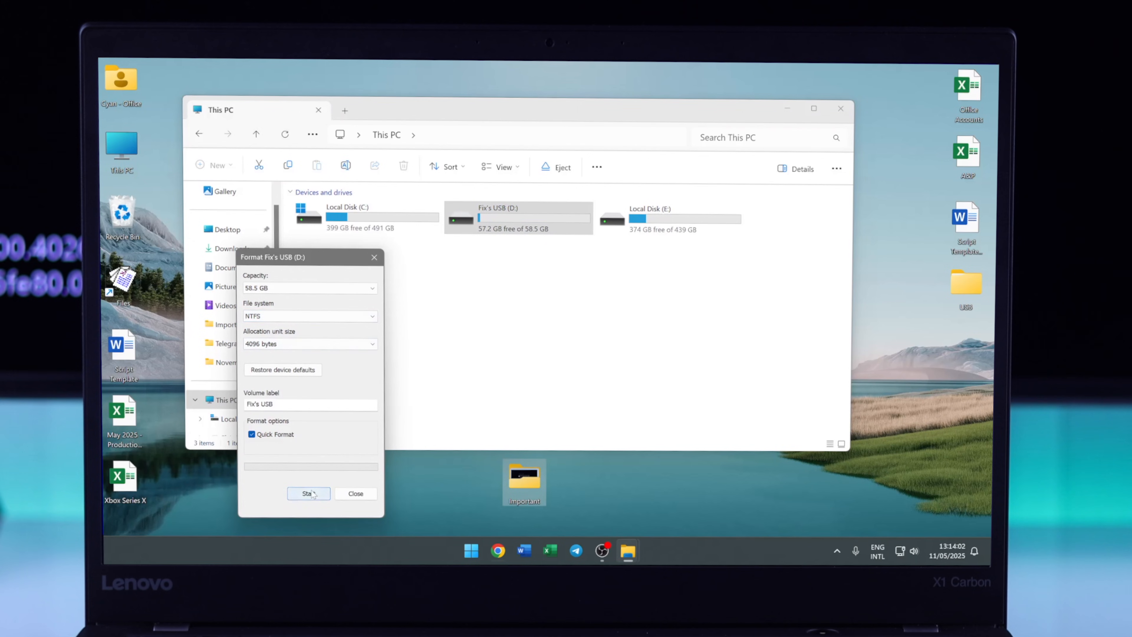
{"action": "left_click", "coordinate": [309, 493]}
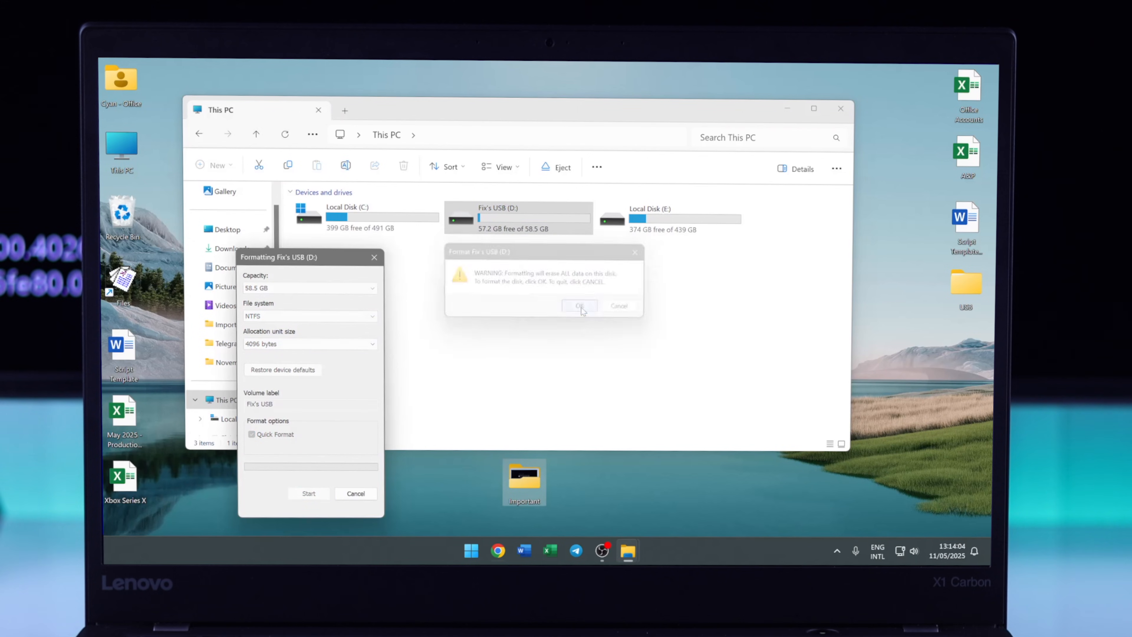
{"action": "left_click", "coordinate": [579, 305]}
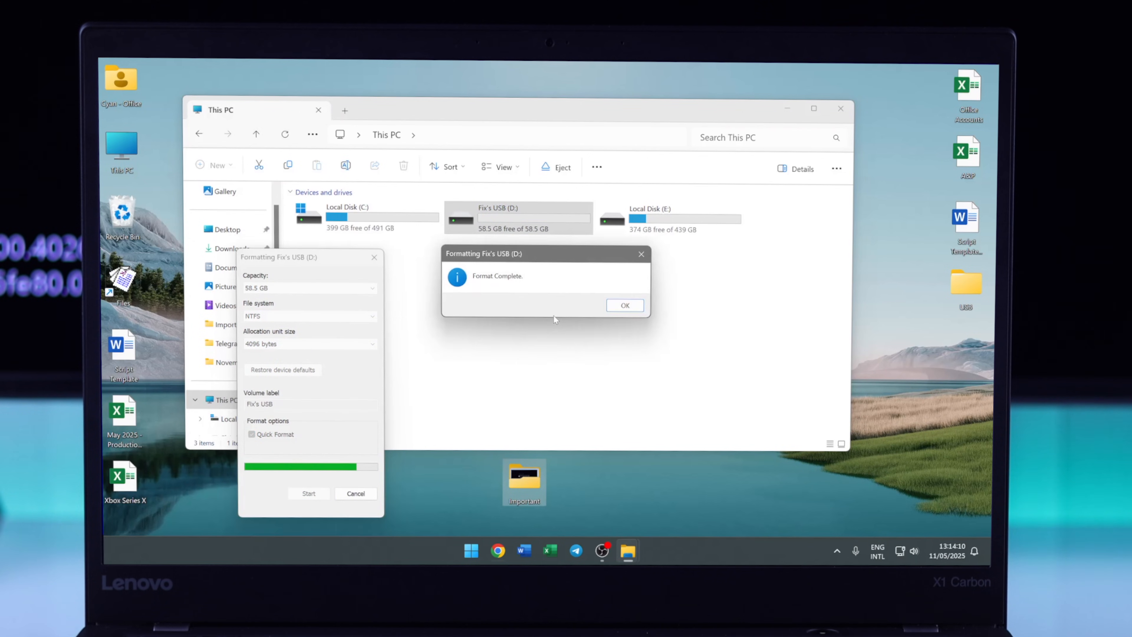
{"action": "left_click", "coordinate": [625, 305]}
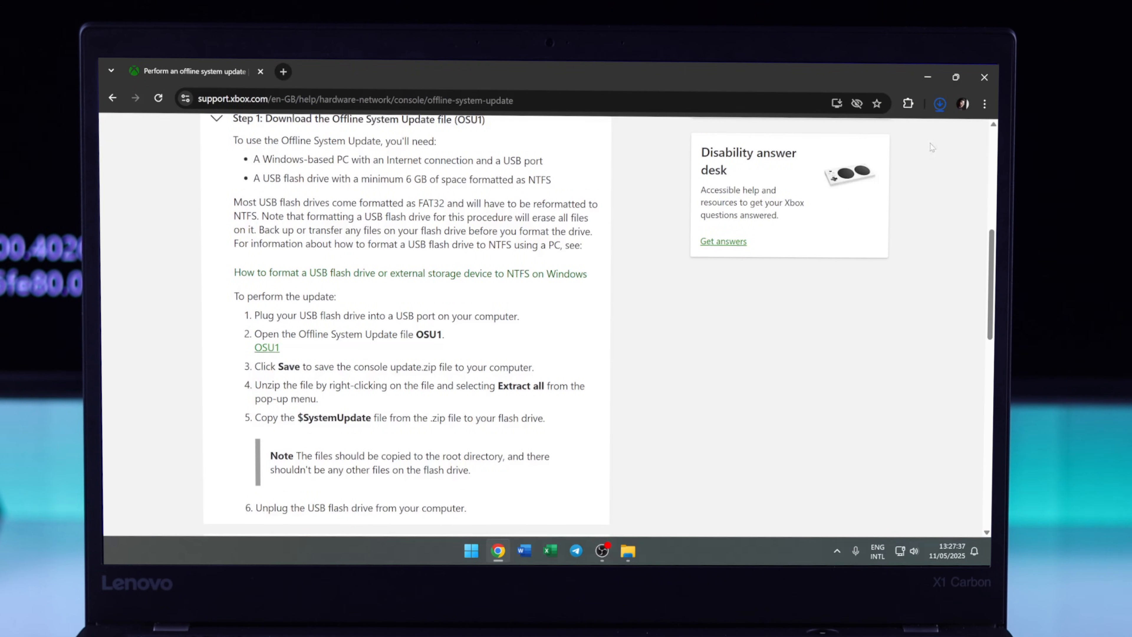
Reveal OSU1.zip from Chrome's downloads and extract it into the suggested OSU1 folder in Downloads.
{"action": "left_click", "coordinate": [939, 103]}
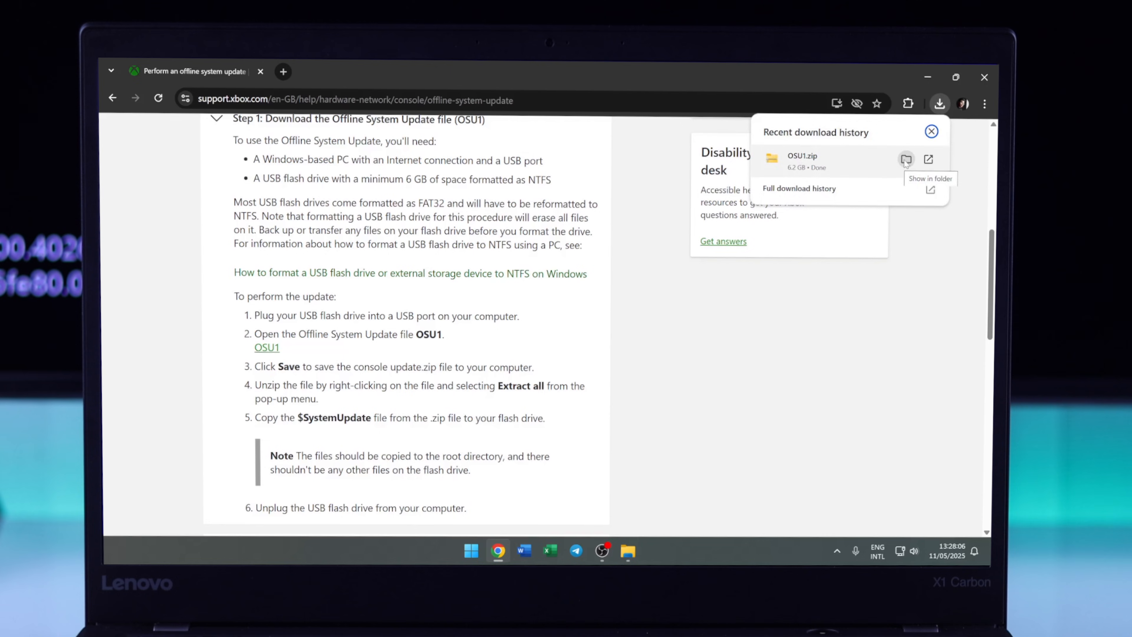
{"action": "left_click", "coordinate": [906, 159]}
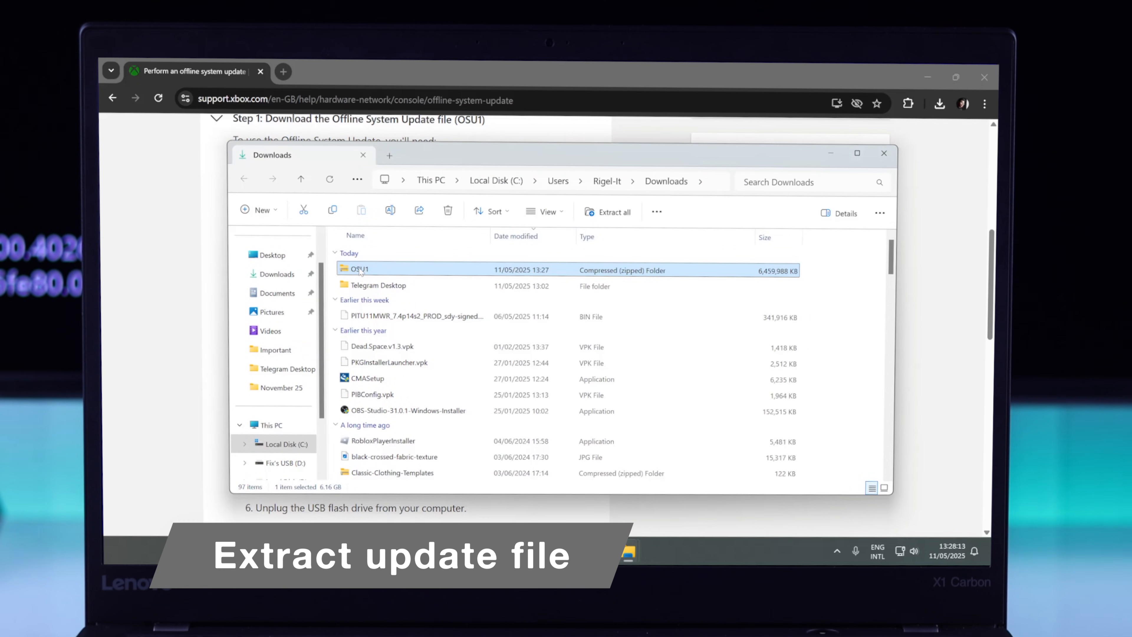
{"action": "left_click", "coordinate": [614, 211]}
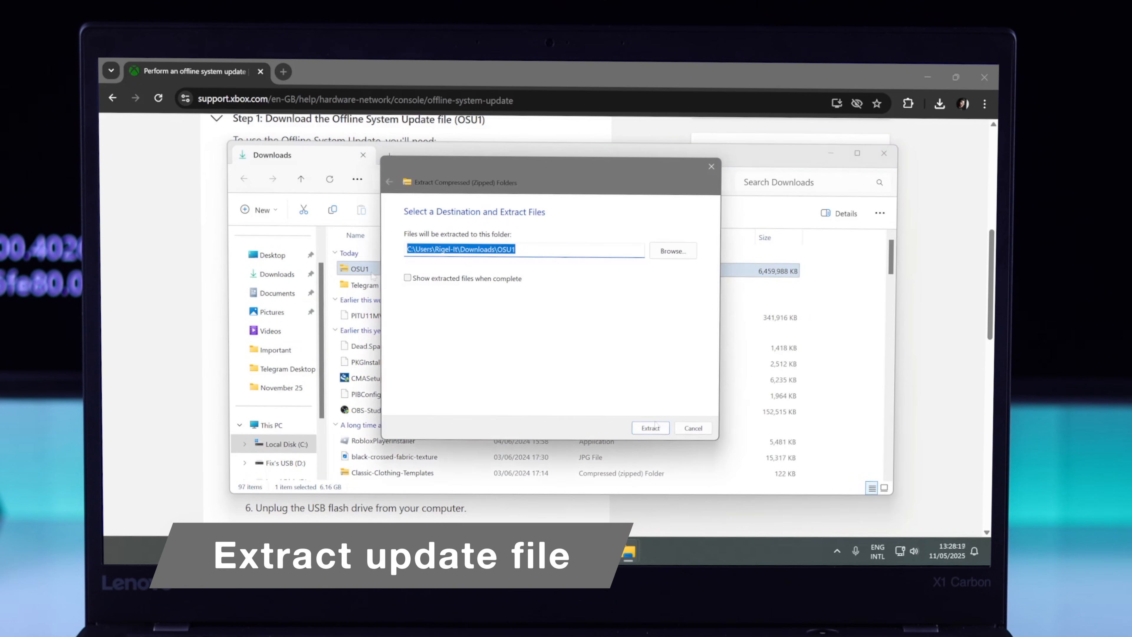
{"action": "left_click", "coordinate": [651, 428]}
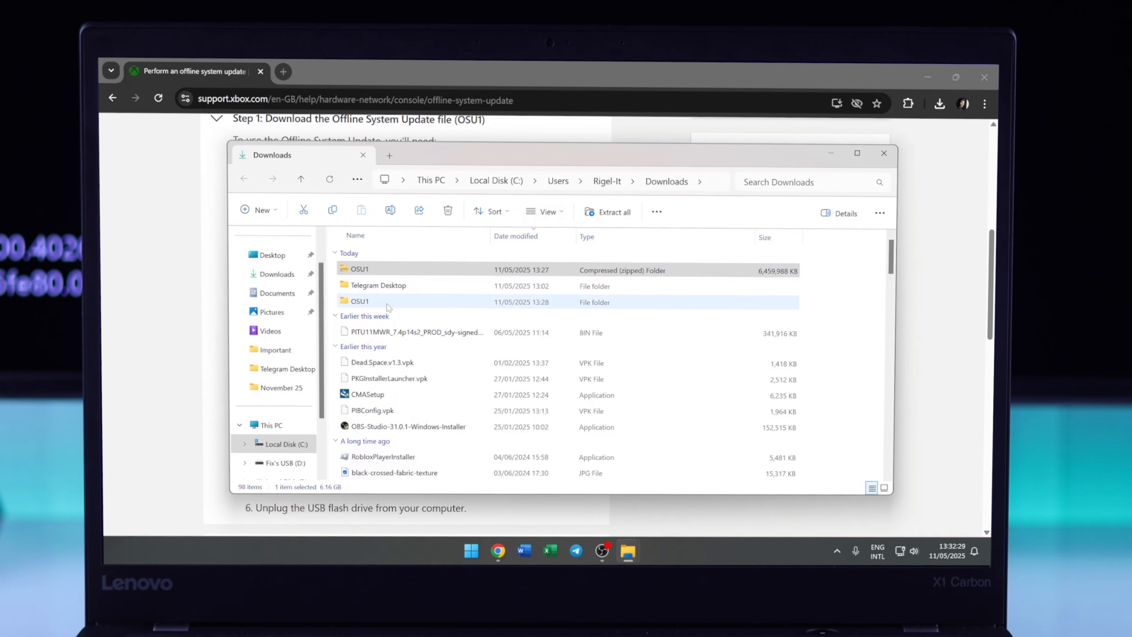
Drag $SystemUpdate from the OSU1 folder onto Fix's USB (D:) and eject the drive.
{"action": "double_click", "coordinate": [359, 301]}
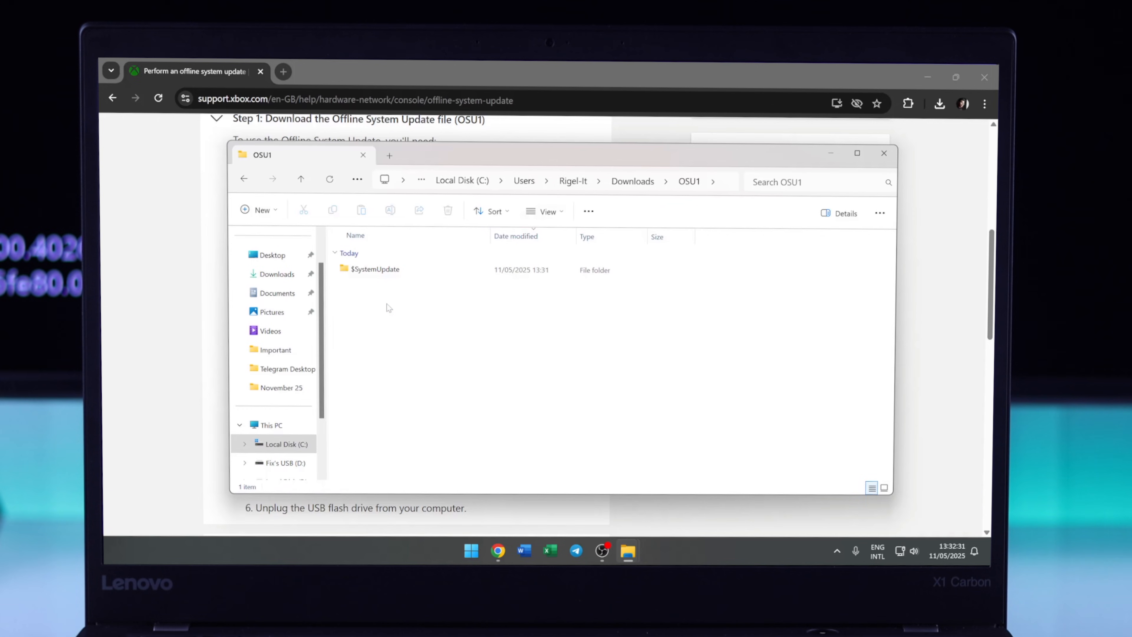
{"action": "left_click", "coordinate": [375, 269]}
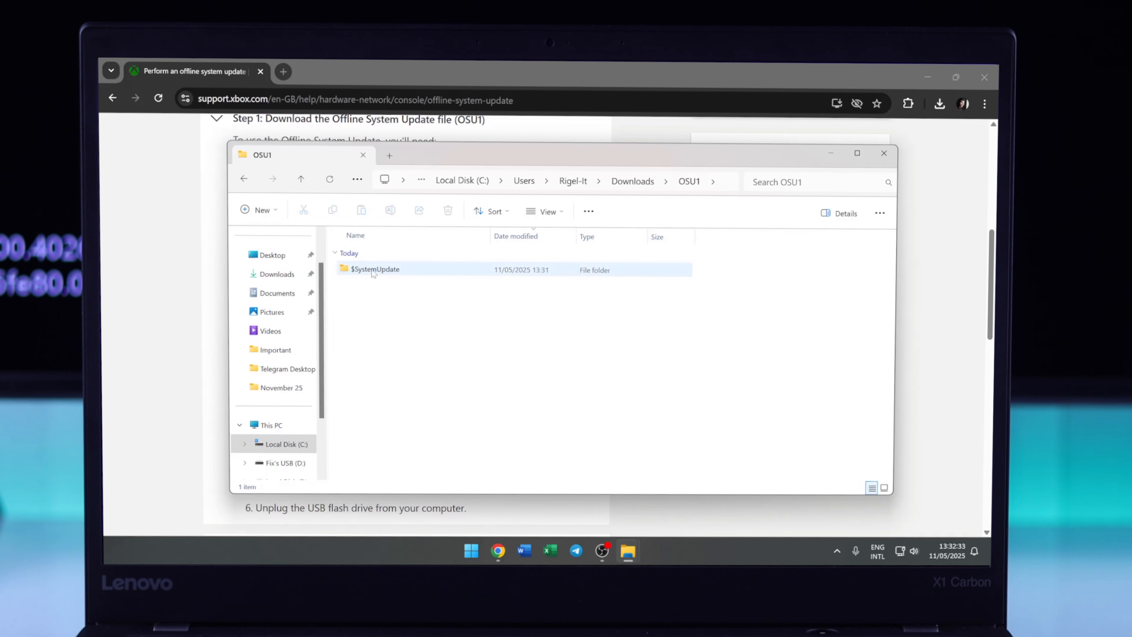
{"action": "left_click_drag", "start_coordinate": [376, 269], "coordinate": [500, 376]}
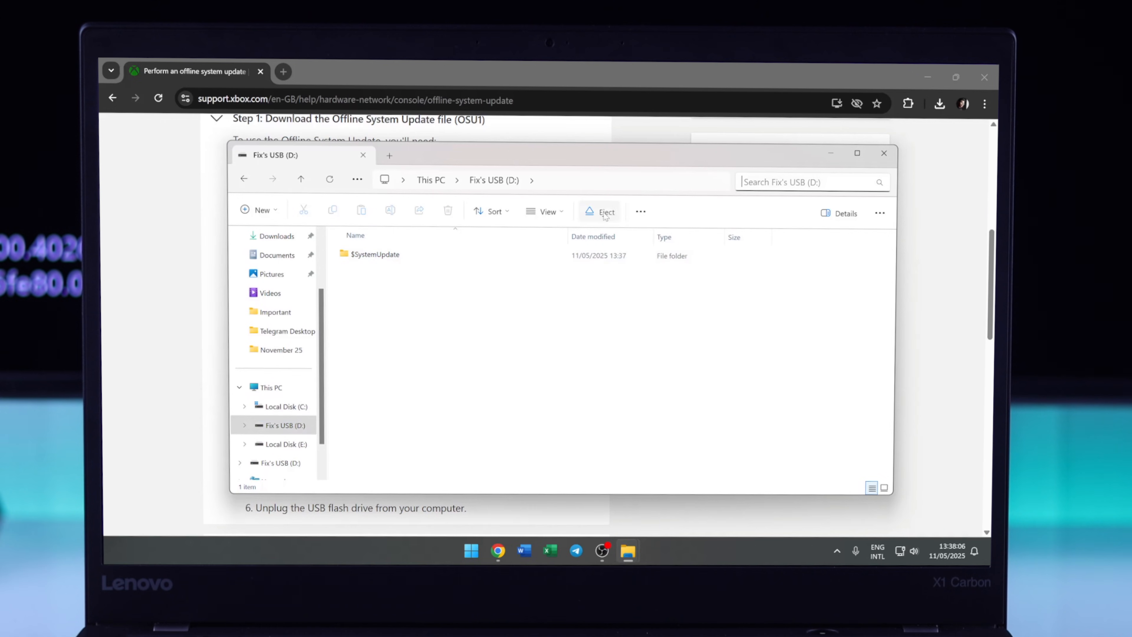
{"action": "left_click", "coordinate": [600, 212]}
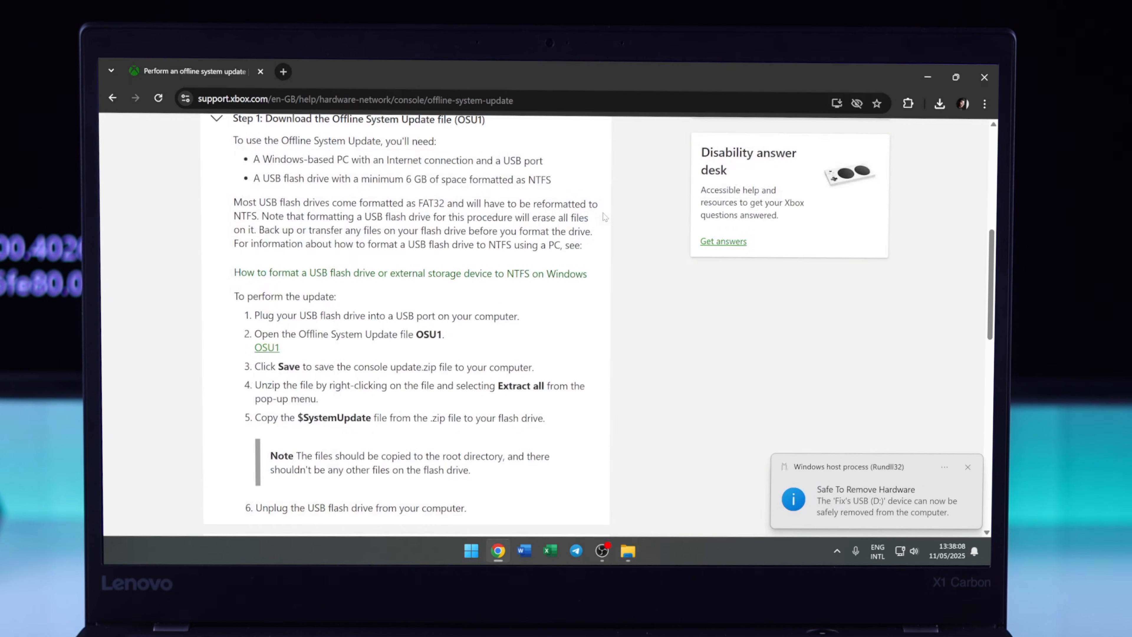
{"action": "left_click", "coordinate": [628, 552]}
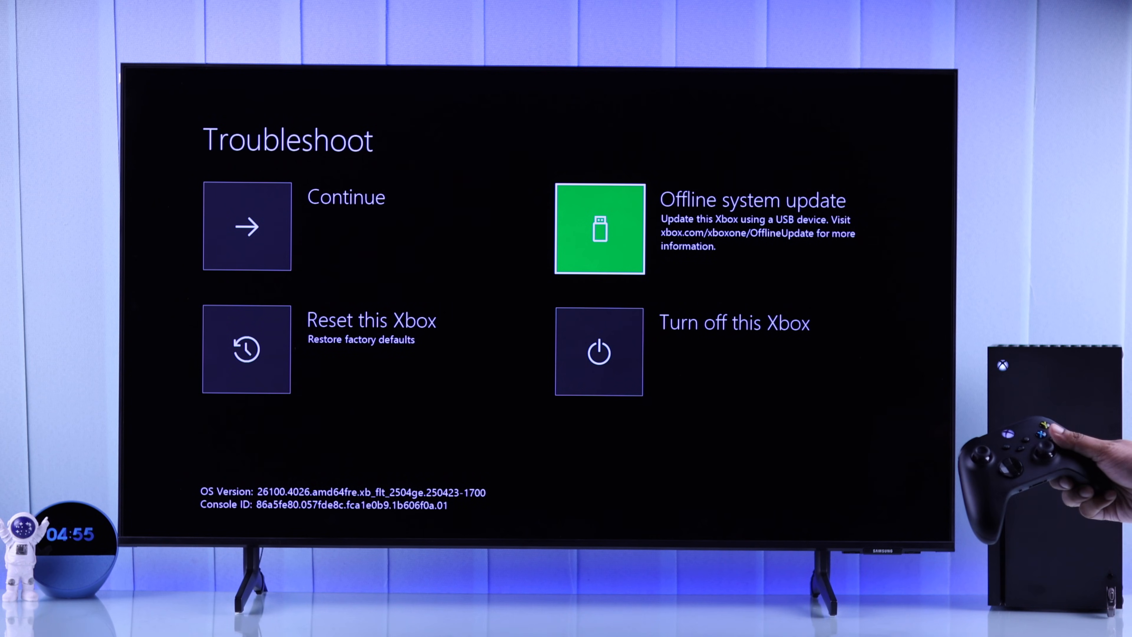
Choose Offline system update on the Troubleshoot screen to begin installing from USB.
{"action": "left_click", "coordinate": [600, 229]}
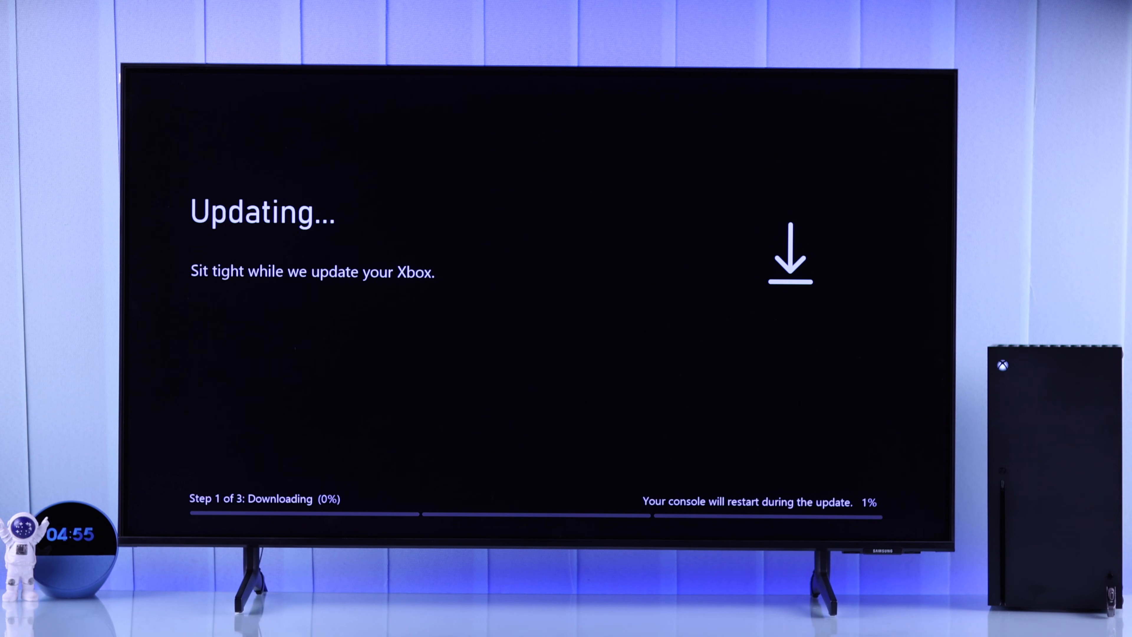